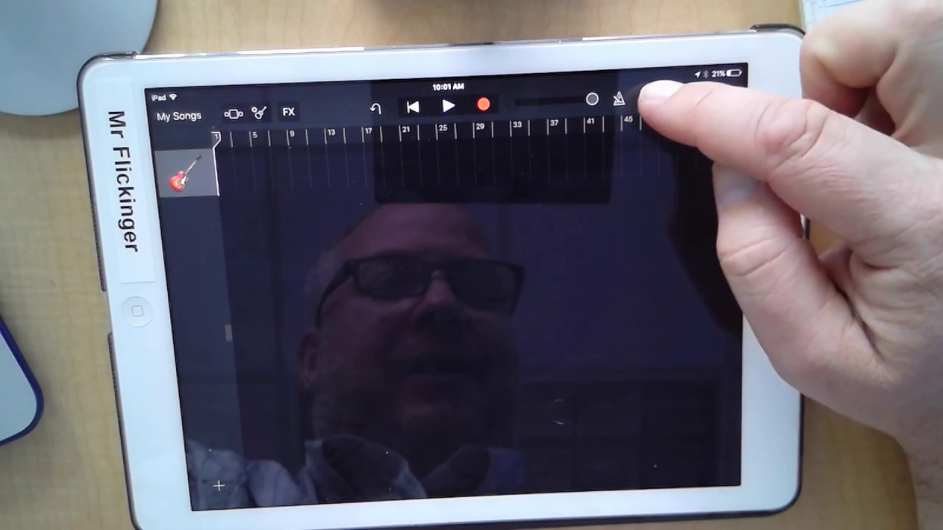
- Open the Apple Loops browser showing loops filtered to Strings
click(647, 96)
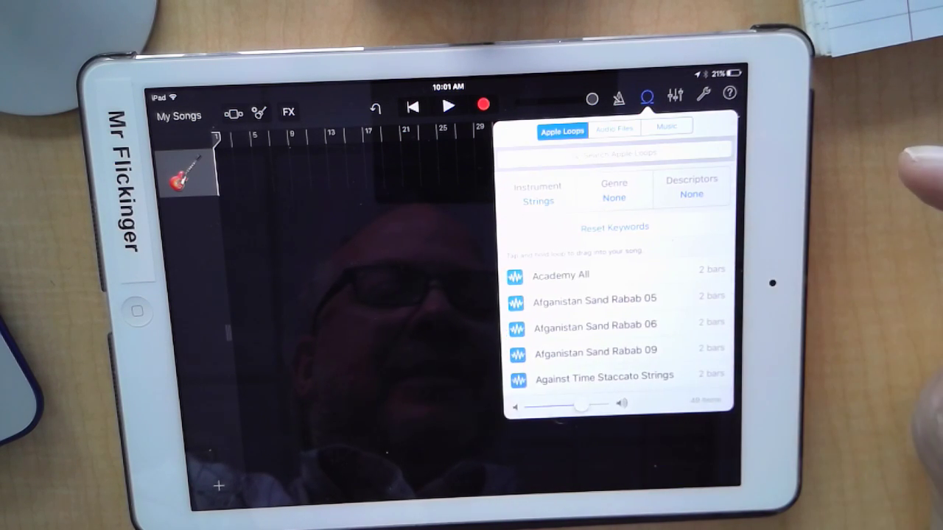
- Scroll the string loops list to find Ambition Strings
scroll(down, 3)
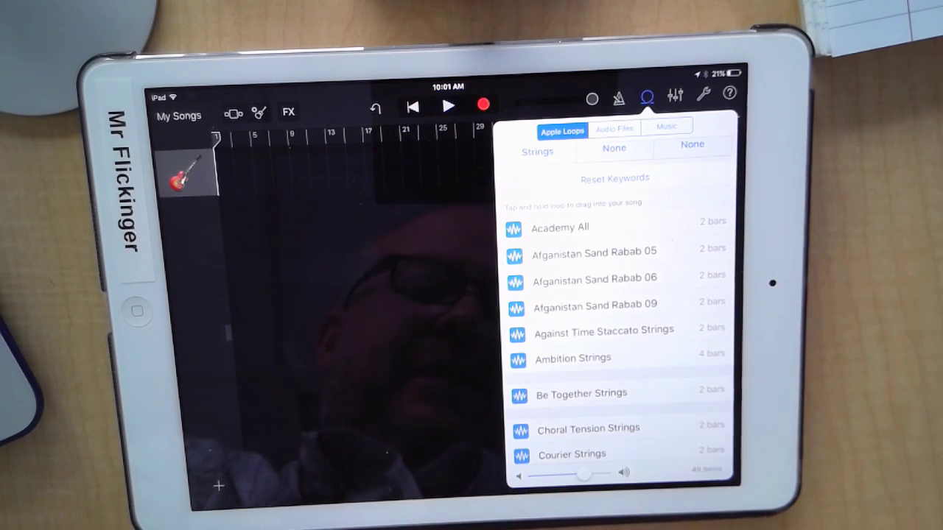
scroll(up, 3)
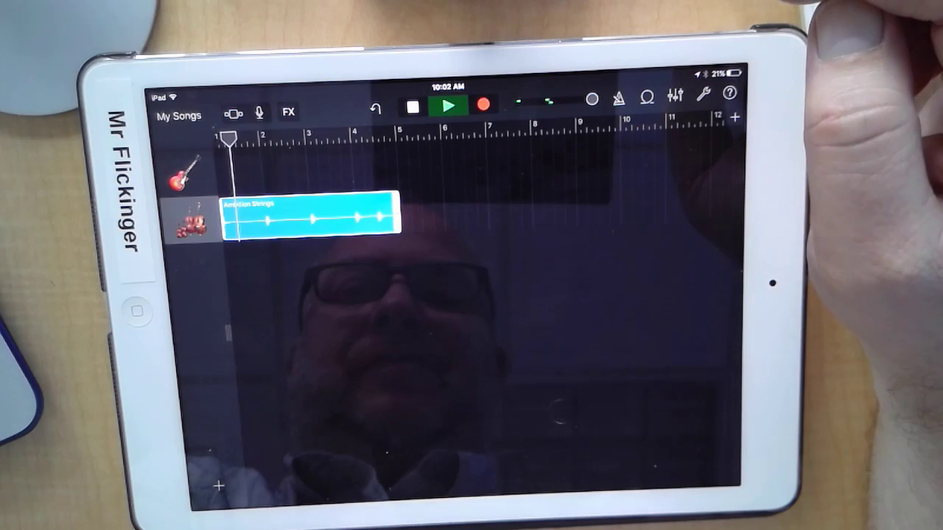
- Move the playhead into the intro and delete the empty guitar track
drag(228, 136, 267, 137)
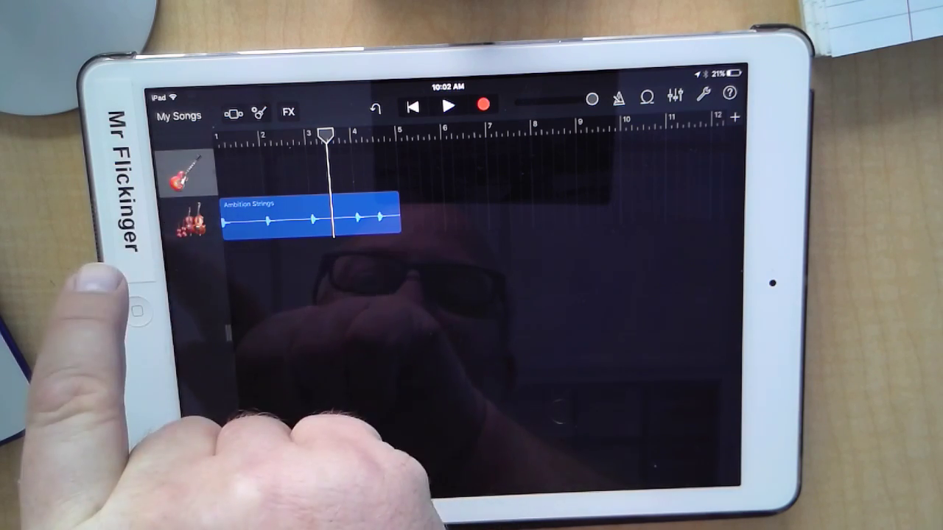
click(309, 213)
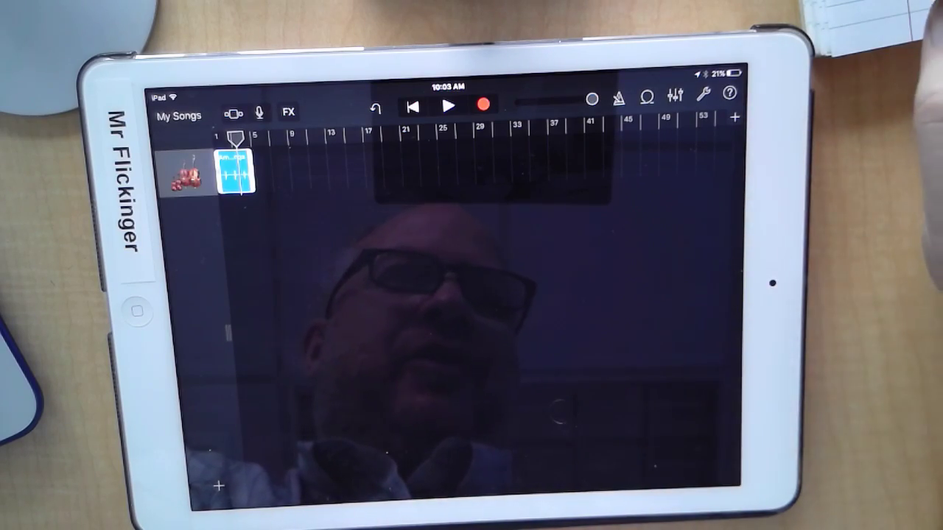
- Add Be Together Strings after the intro and trim it to end near bar 9
click(647, 97)
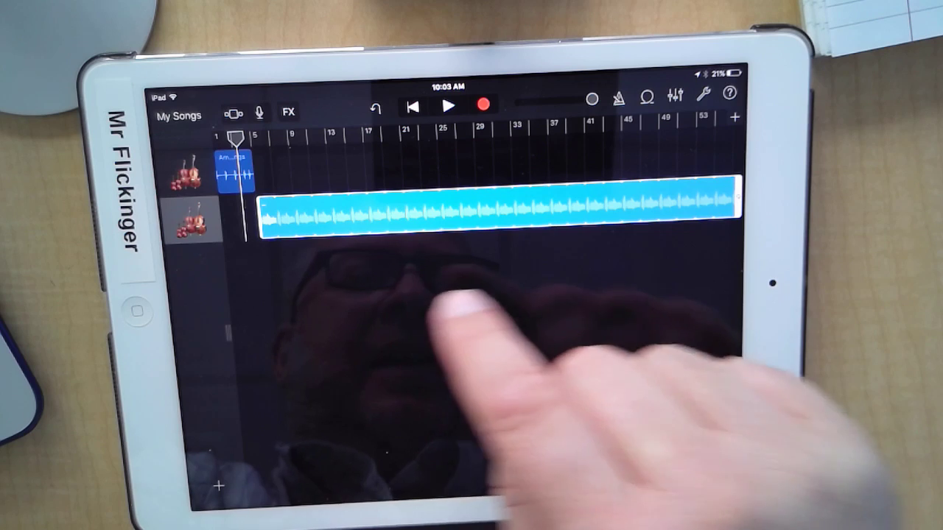
drag(730, 214, 457, 221)
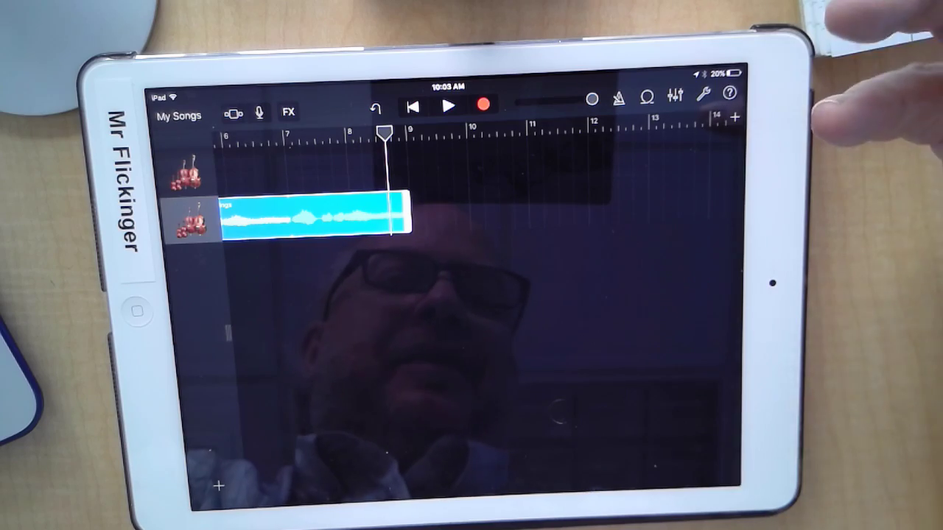
- Filter the Apple Loops browser by instrument to show only Congas
click(646, 97)
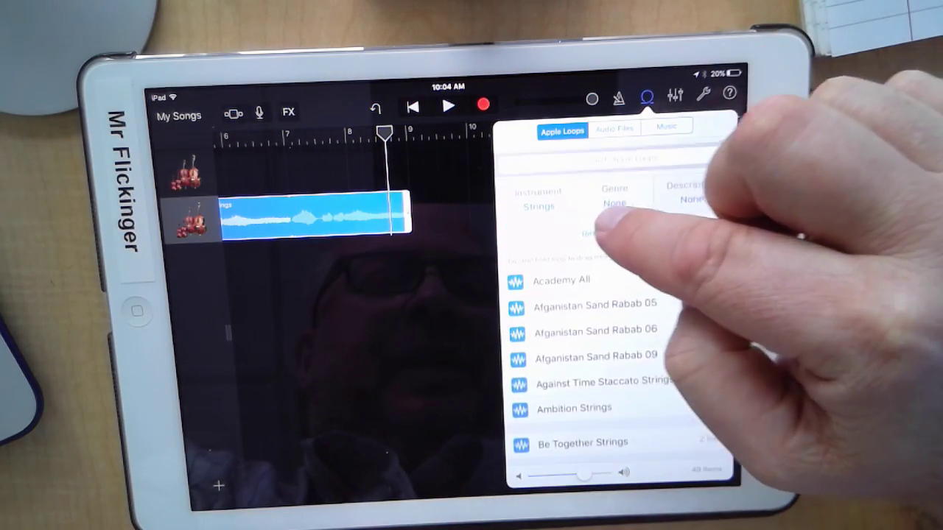
click(538, 199)
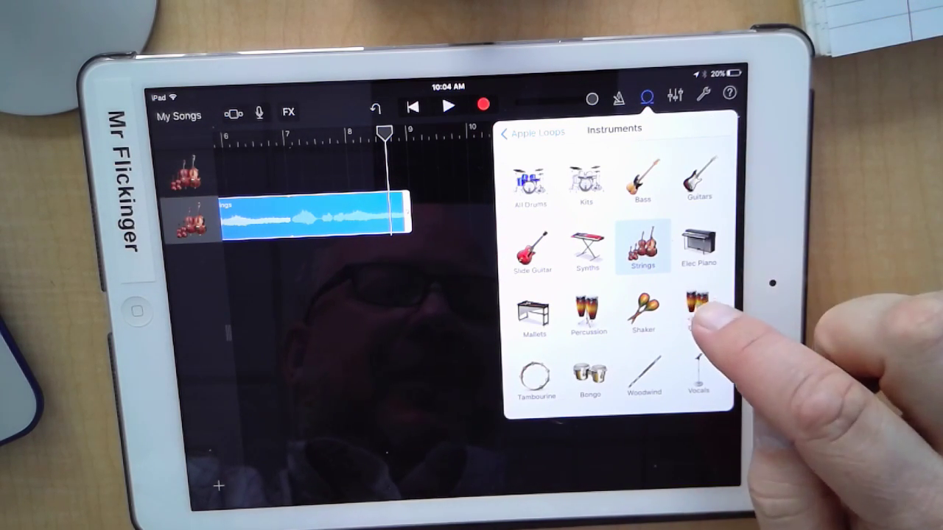
click(697, 317)
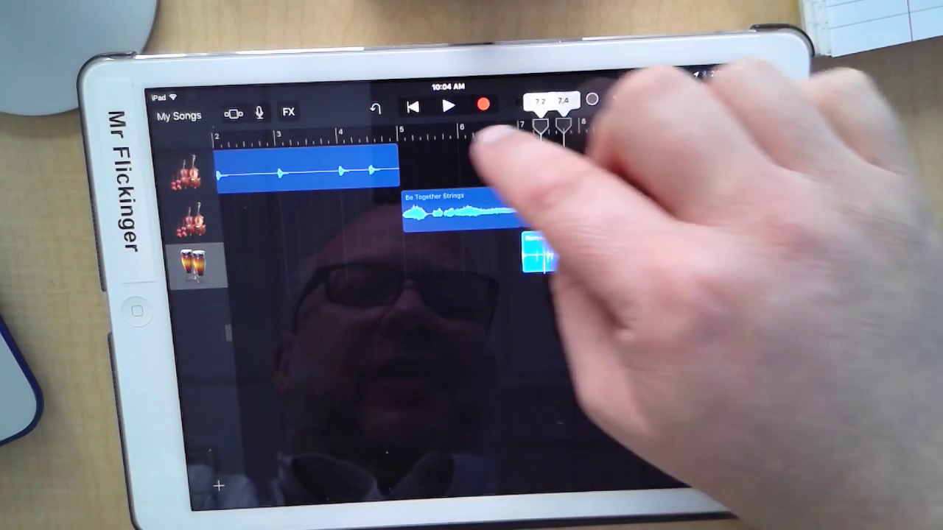
- Place a conga loop on a new track and shorten its region to about bar 36
click(449, 105)
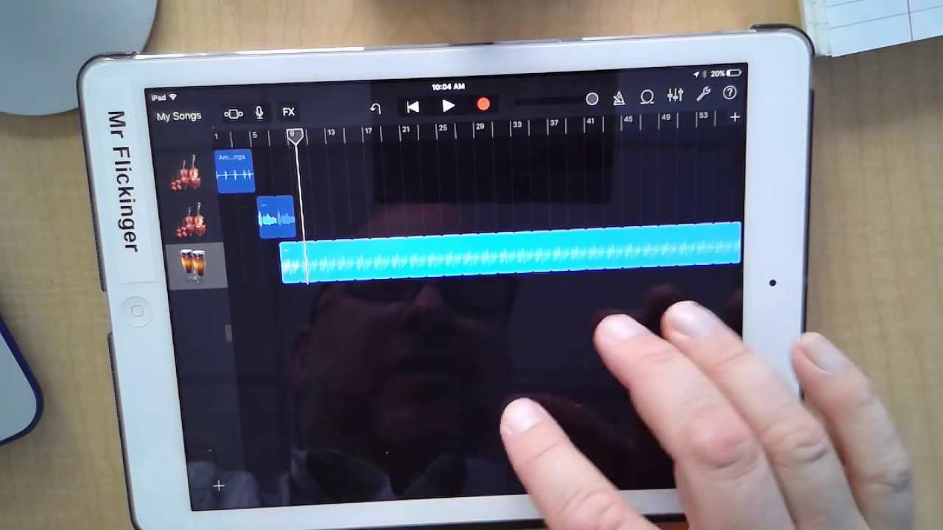
drag(729, 258, 545, 258)
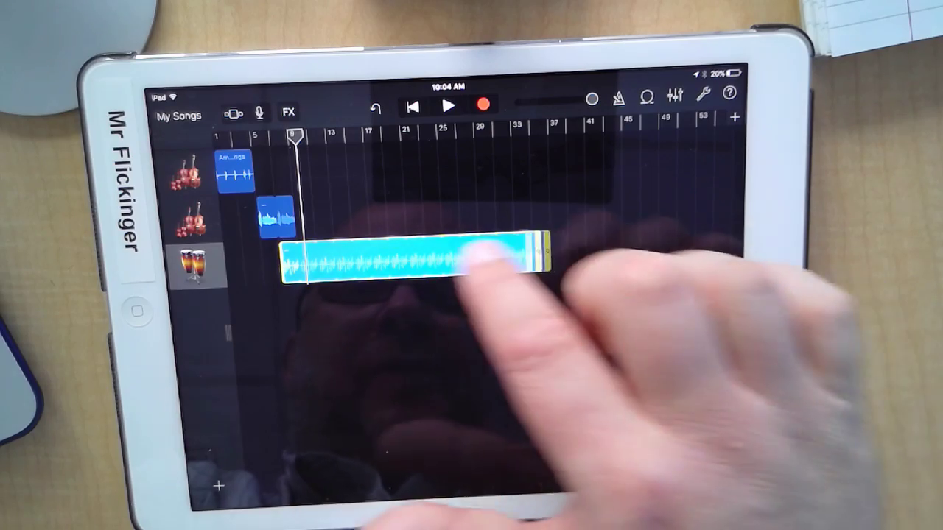